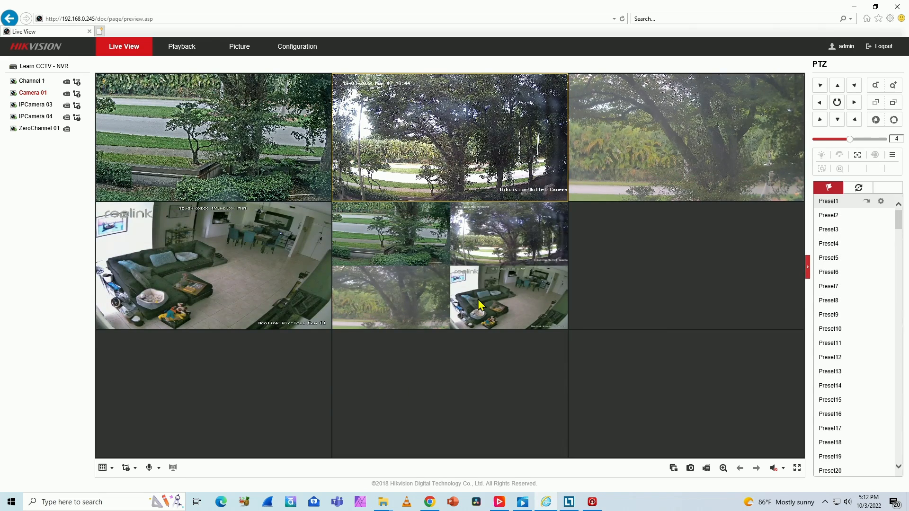
mouse_move(449, 254)
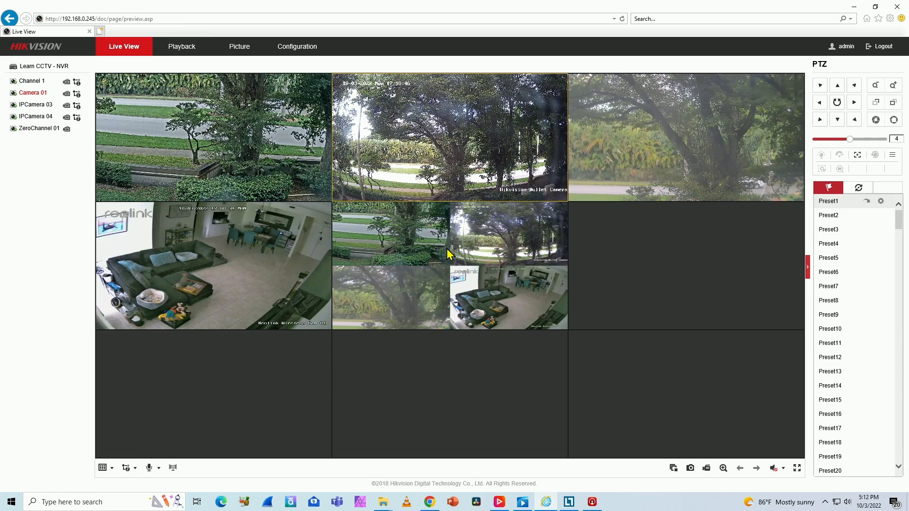
mouse_move(442, 257)
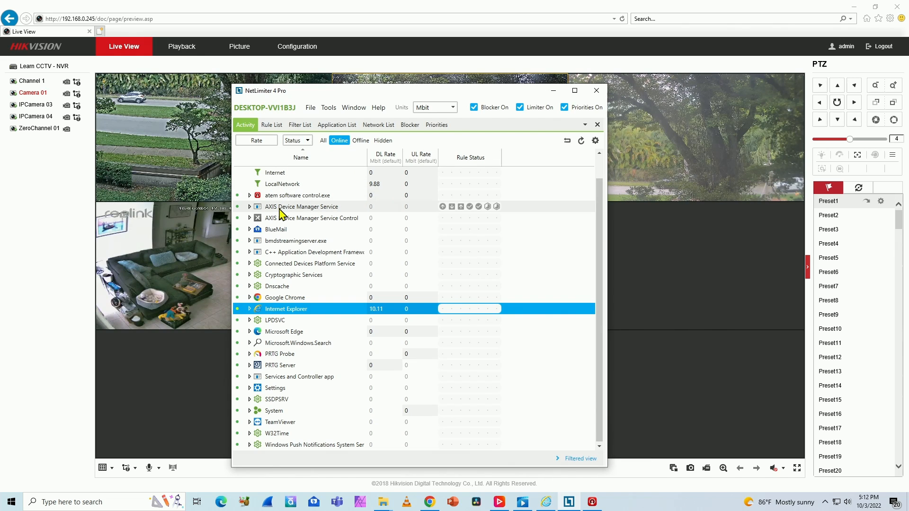
Step: Select Internet Explorer in NetLimiter and show traffic rates in Kbit instead of Mbit
left_click(301, 207)
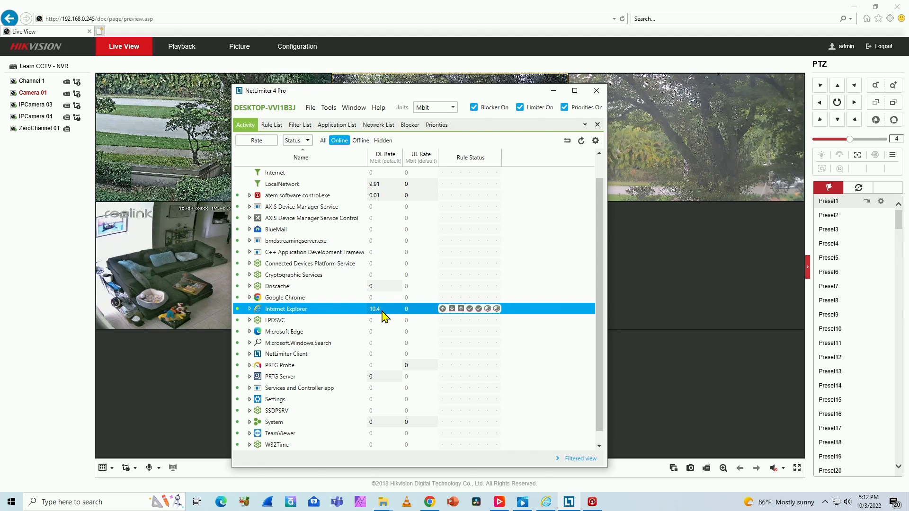
mouse_move(434, 116)
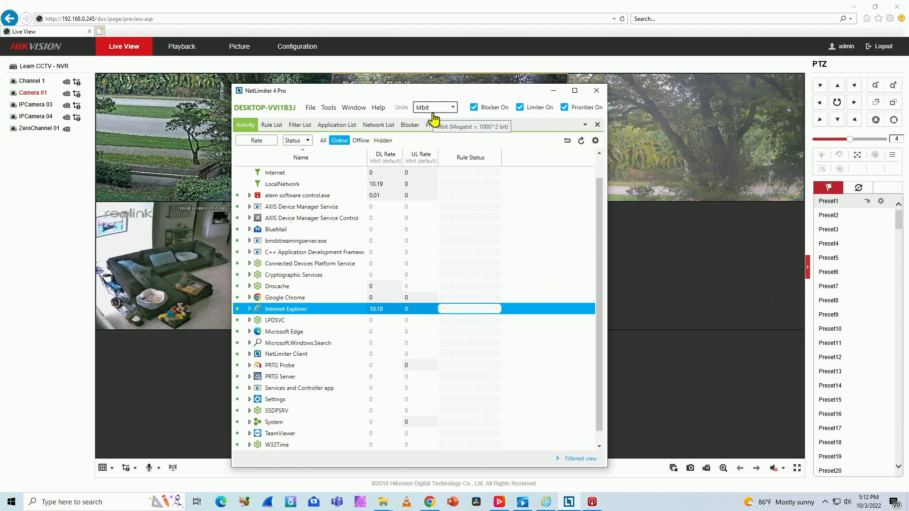
left_click(451, 107)
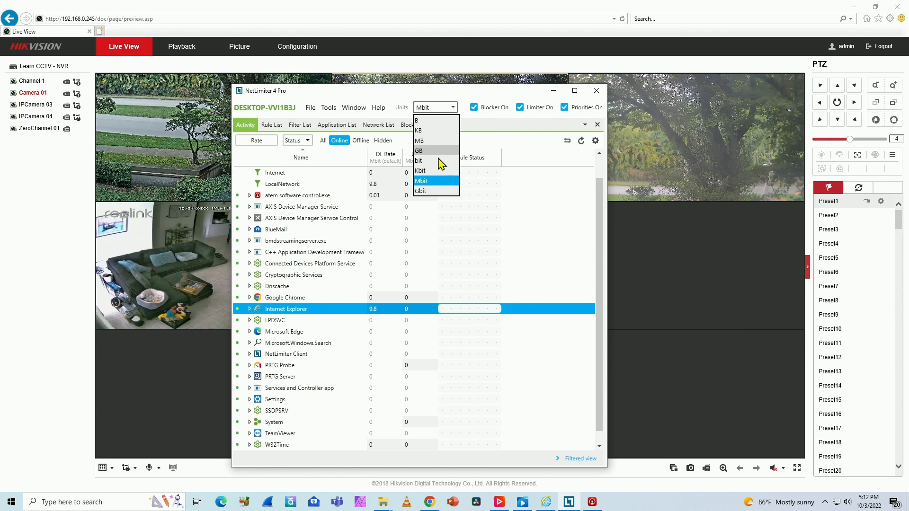
left_click(419, 171)
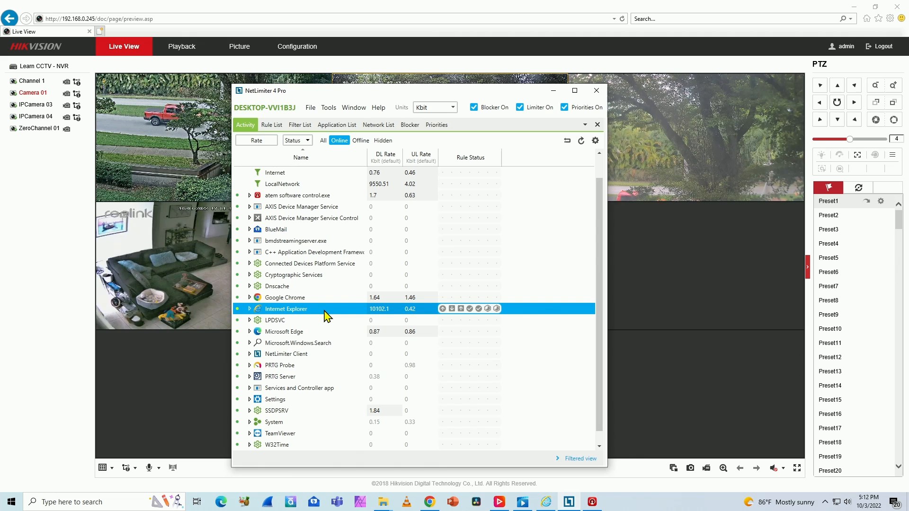
Step: Expand Internet Explorer and Process 5040 to list its six connections to 192.168.0.245:80
left_click(250, 309)
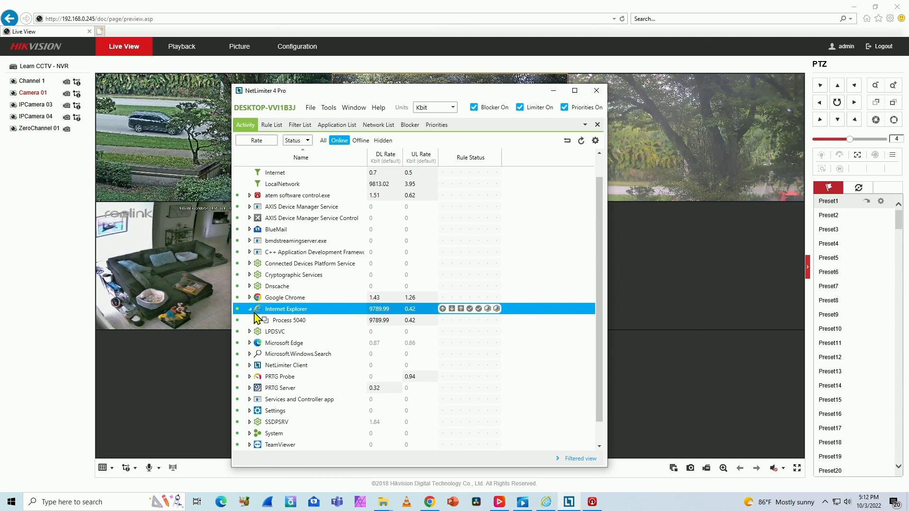
left_click(250, 309)
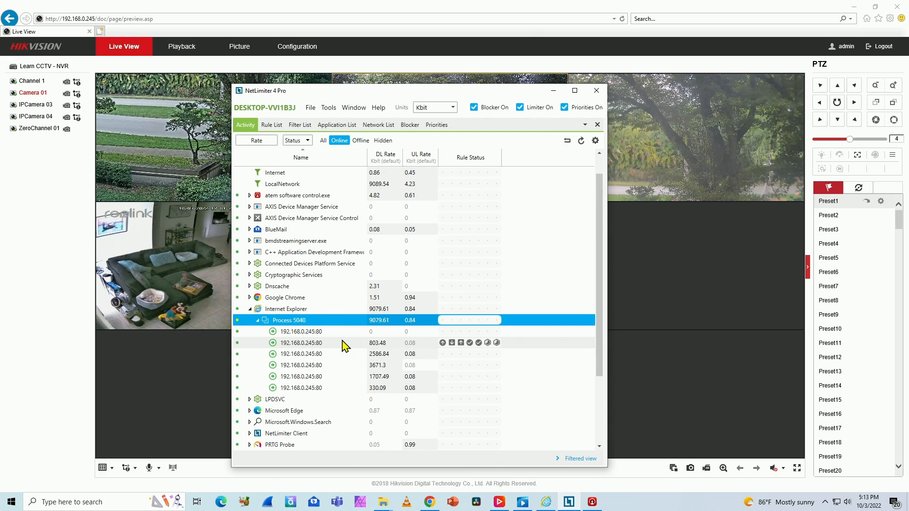
Step: Back in the NVR live view, stop the single-camera feed and play the ZeroChannel 01 mosaic
left_click(595, 91)
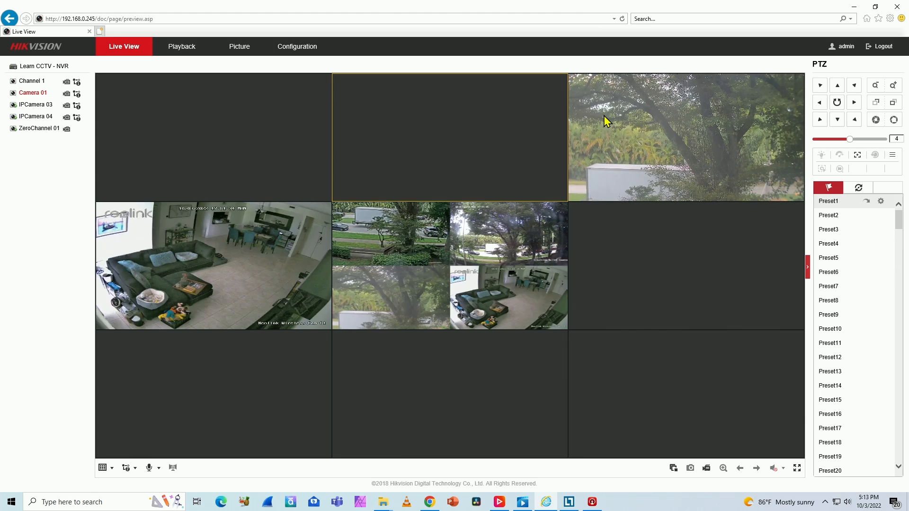
left_click(35, 105)
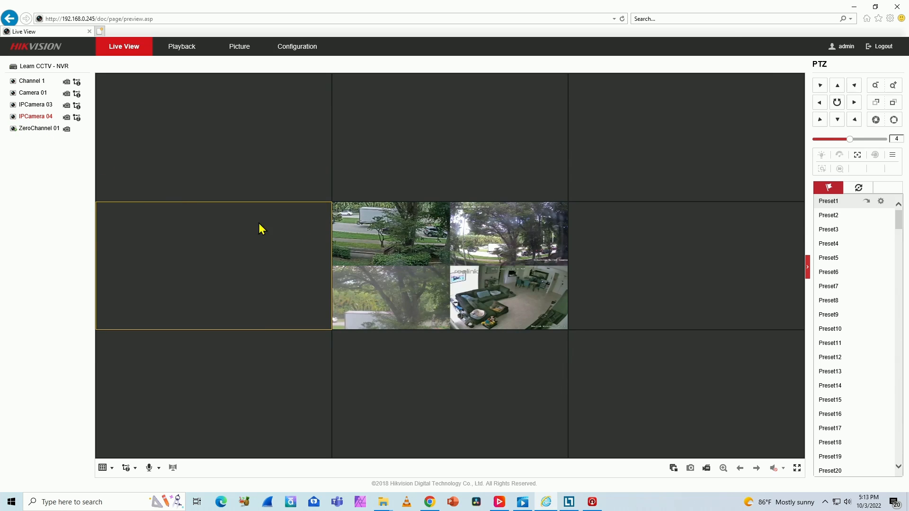
left_click(39, 128)
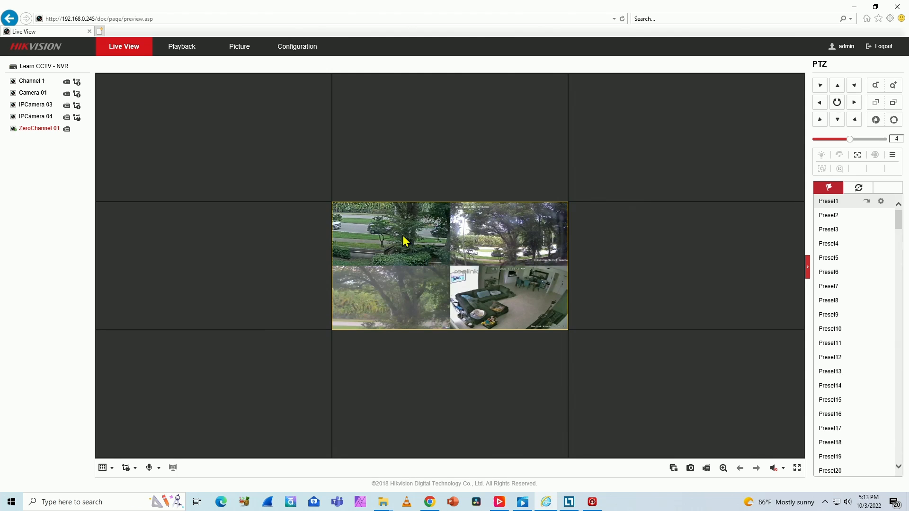
mouse_move(499, 255)
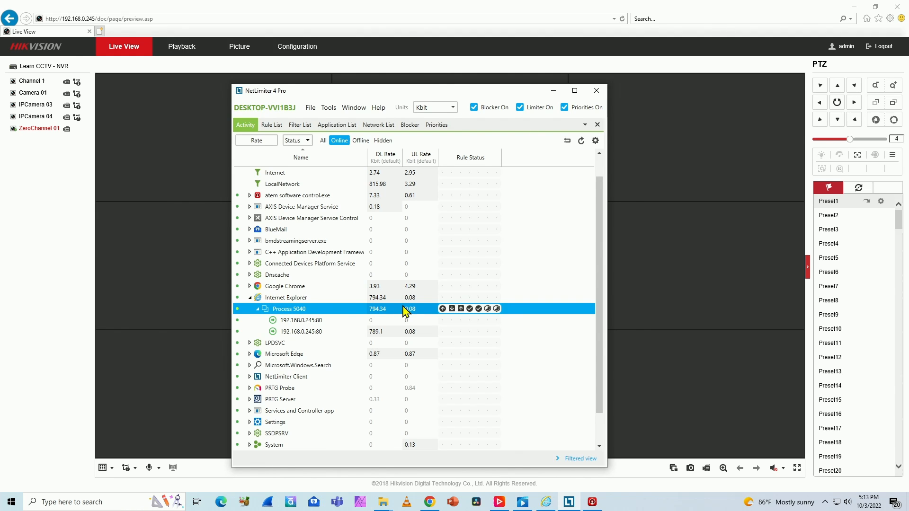
Step: After noting Process 5040's drop to about 794 Kbit, dismiss NetLimiter to show live view again
left_click(596, 90)
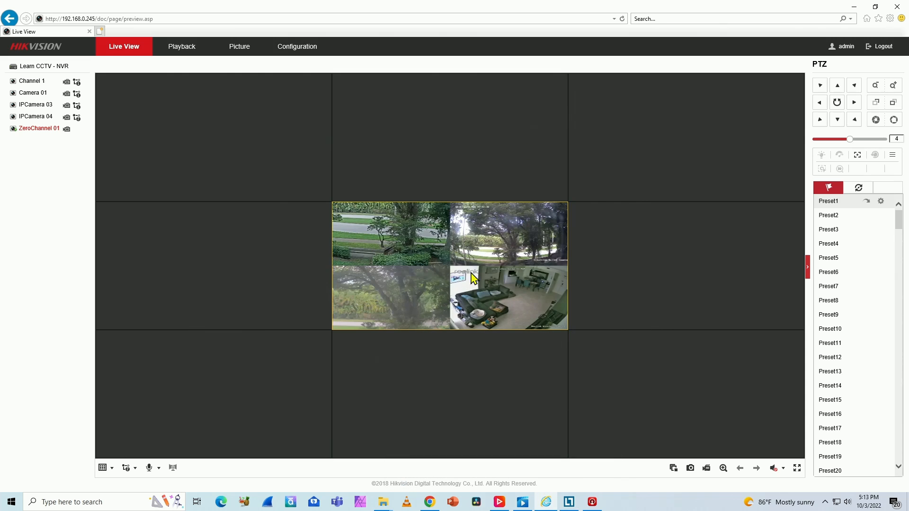
mouse_move(473, 261)
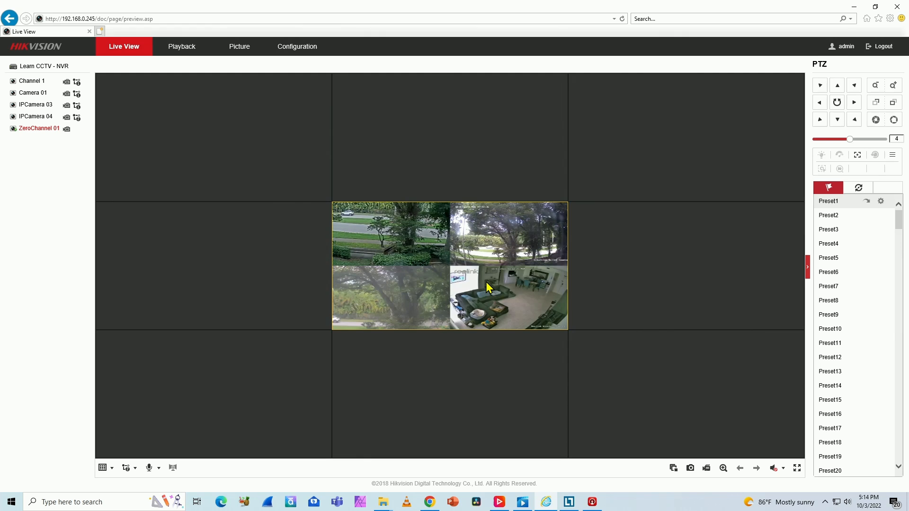
mouse_move(303, 59)
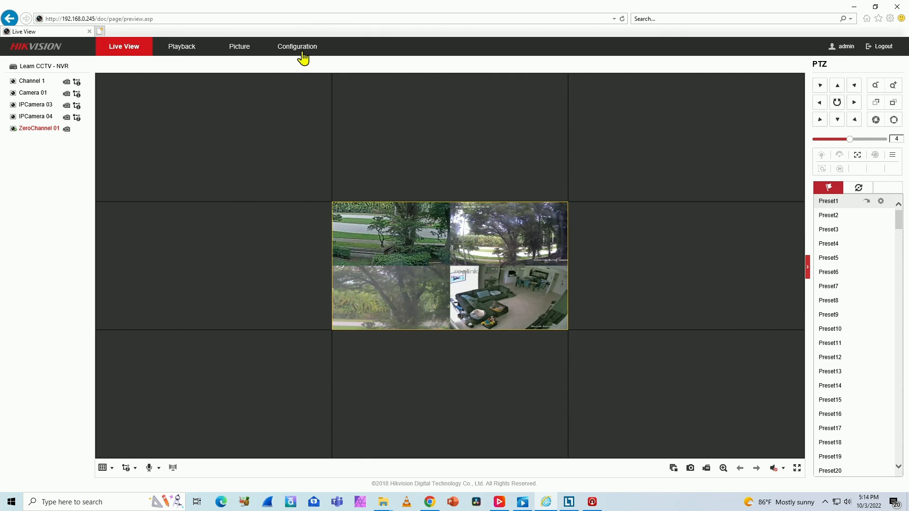
Step: Disable Channel-zero Encoding in Configuration, save it, and return to Live View
left_click(297, 46)
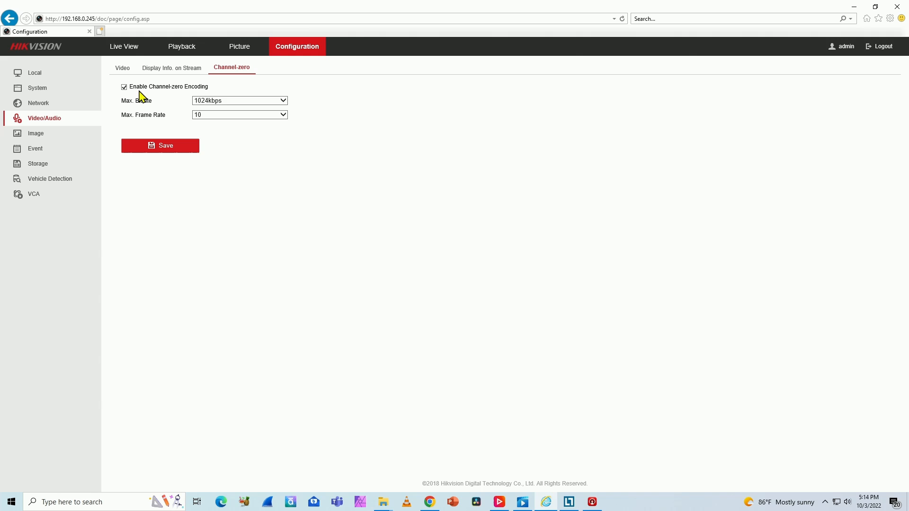
left_click(123, 86)
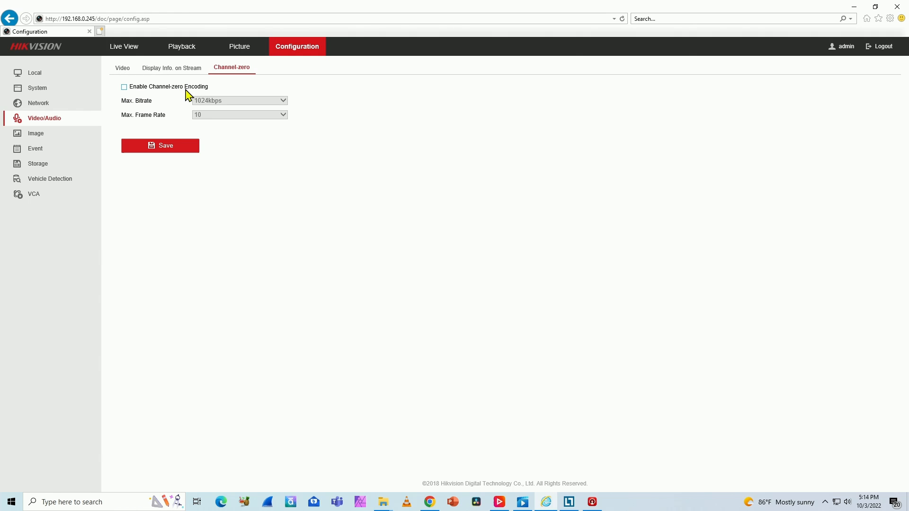
left_click(160, 145)
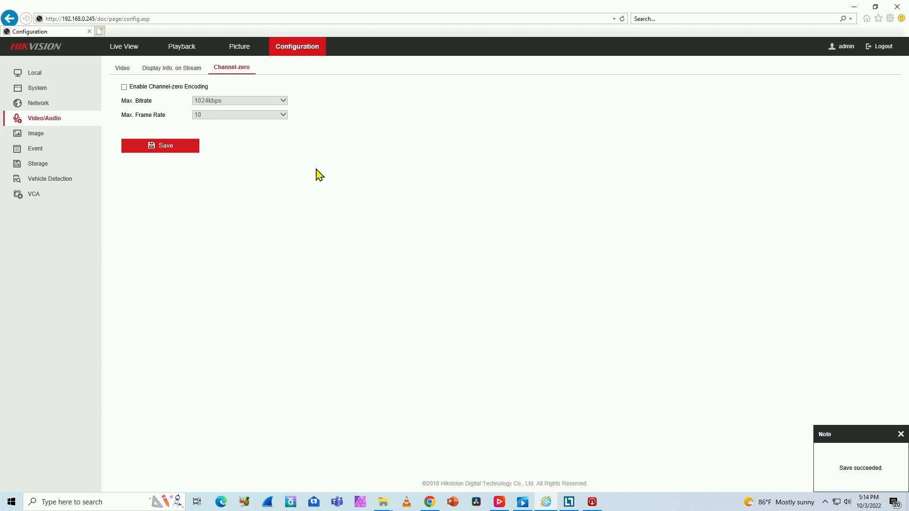
left_click(123, 47)
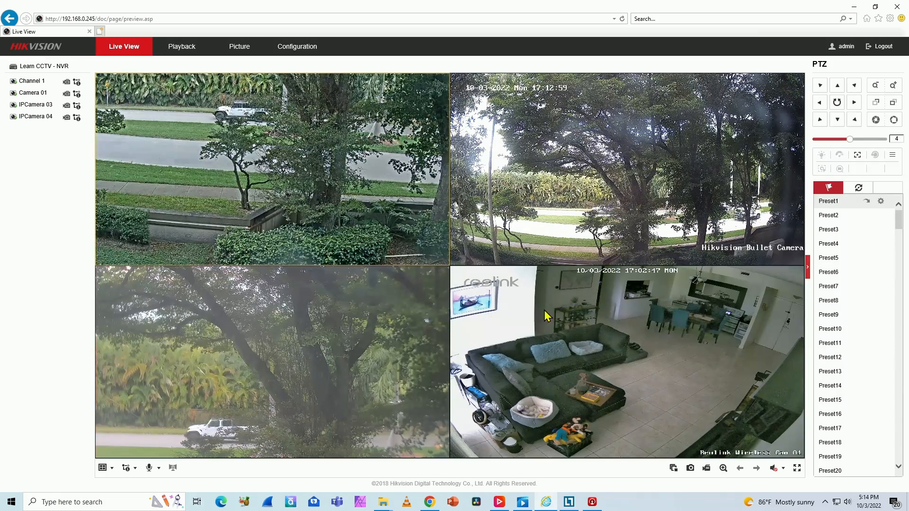
mouse_move(65, 146)
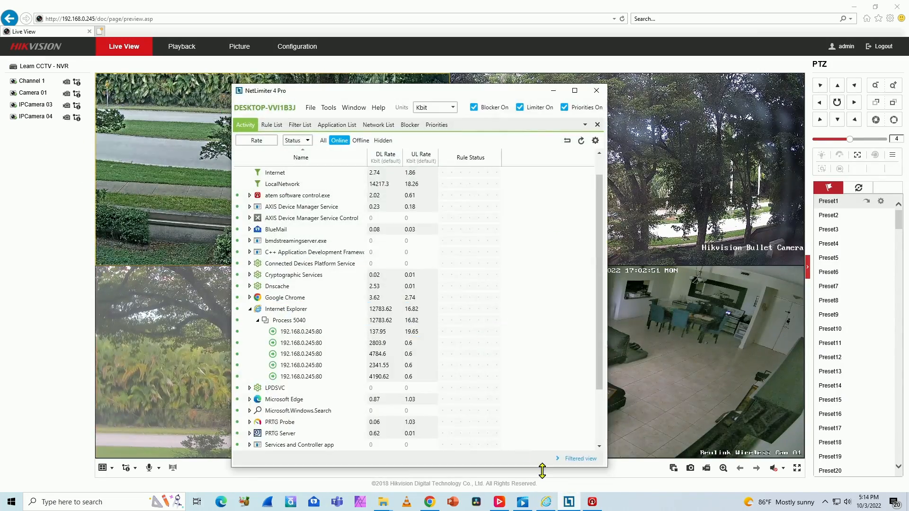
Step: Check Internet Explorer's traffic near 13,800 Kbit in NetLimiter, then dismiss it
left_click(286, 309)
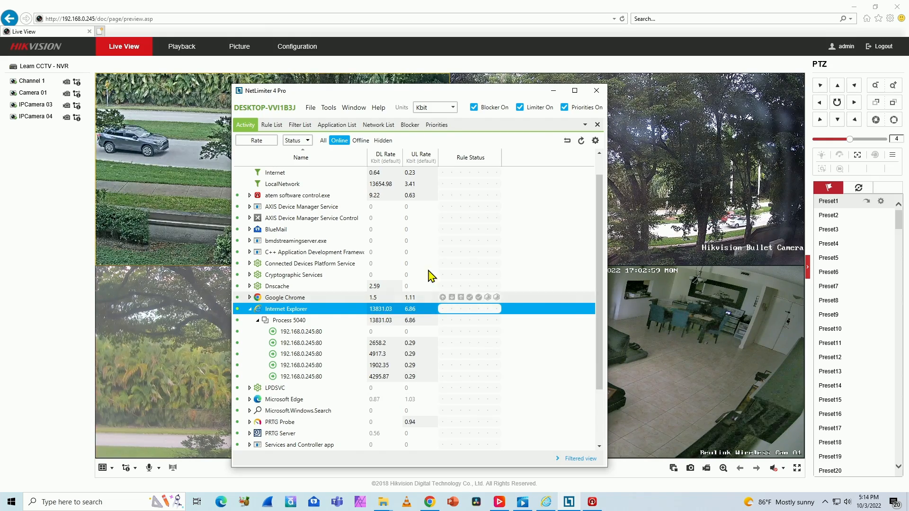
left_click(595, 91)
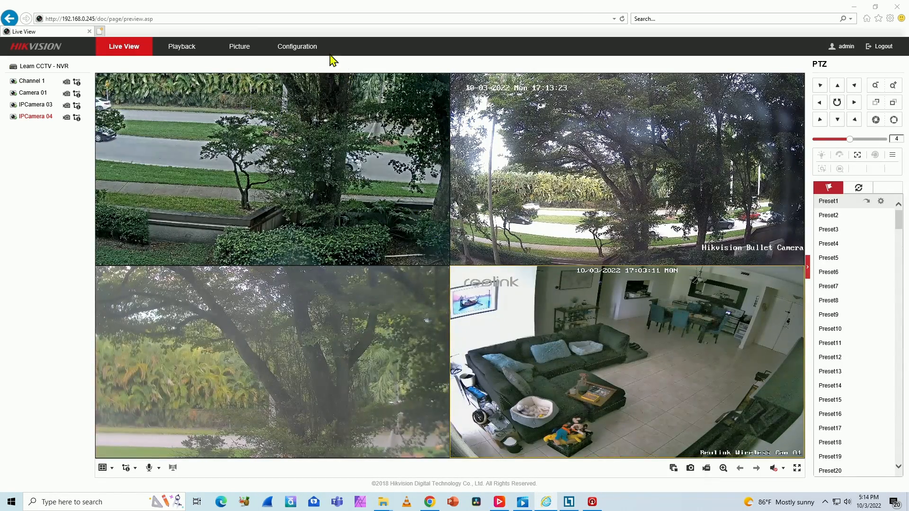
Step: Re-enable Channel-zero Encoding in Configuration, save it, and return to Live View
left_click(296, 47)
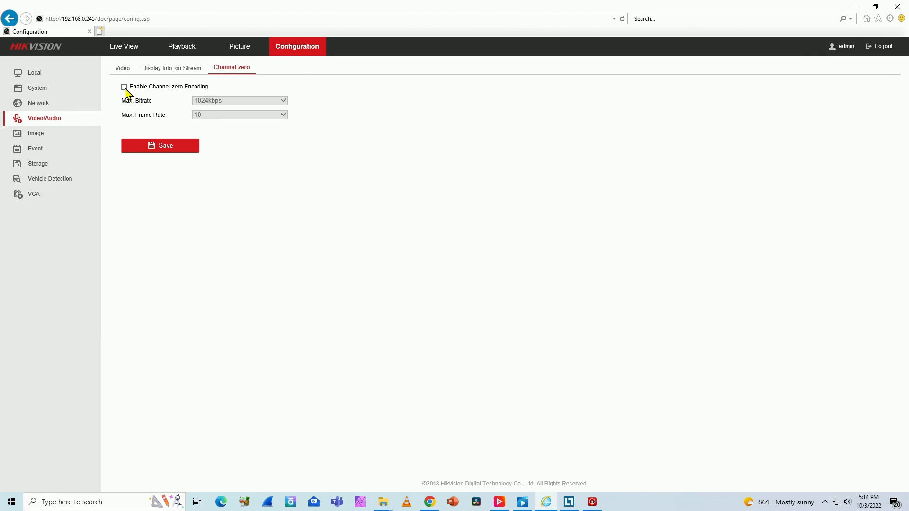
left_click(123, 86)
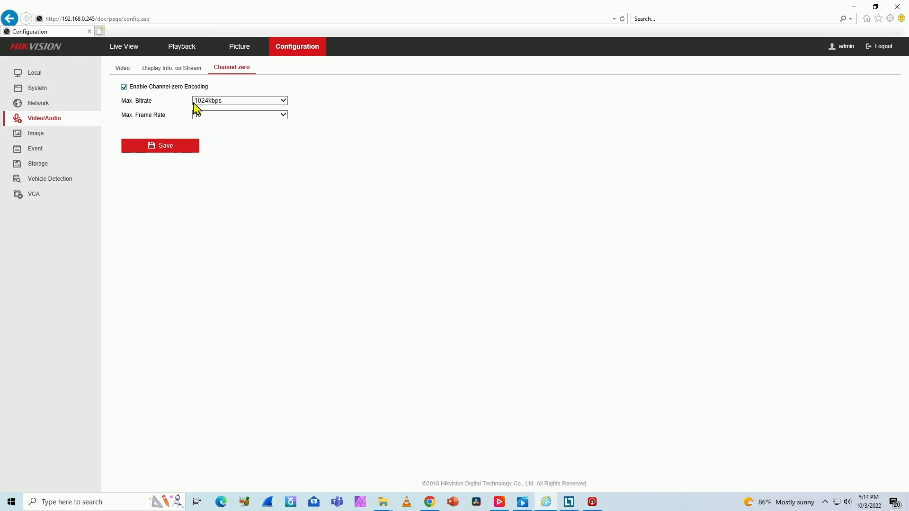
left_click(160, 146)
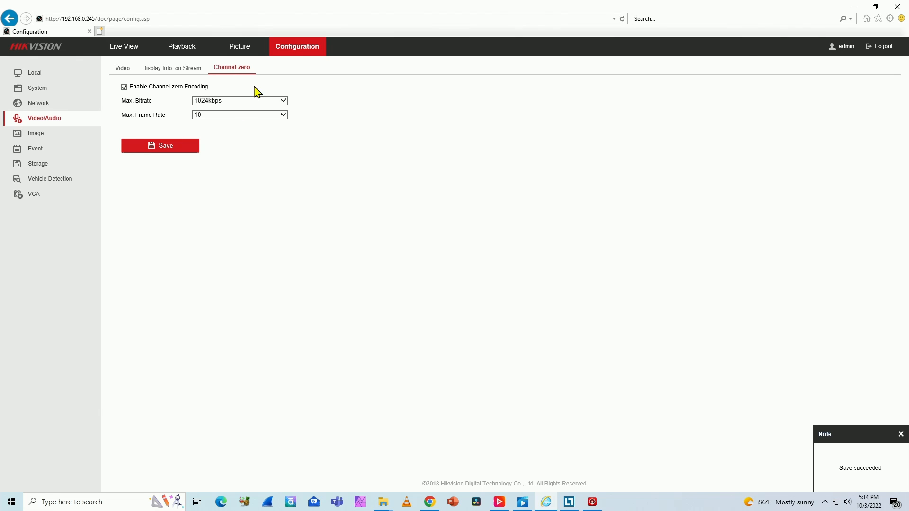
left_click(123, 46)
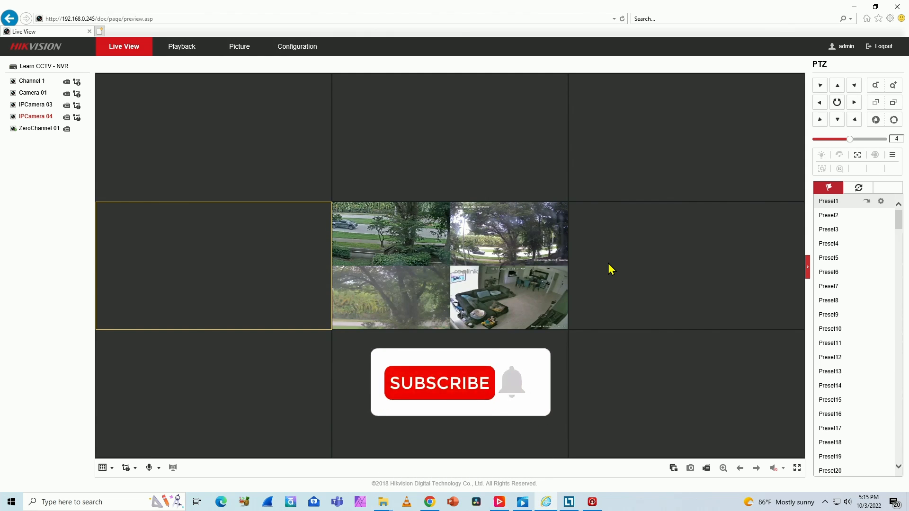
Step: Leave only the ZeroChannel 01 four-camera mosaic playing in the live view grid
left_click(438, 383)
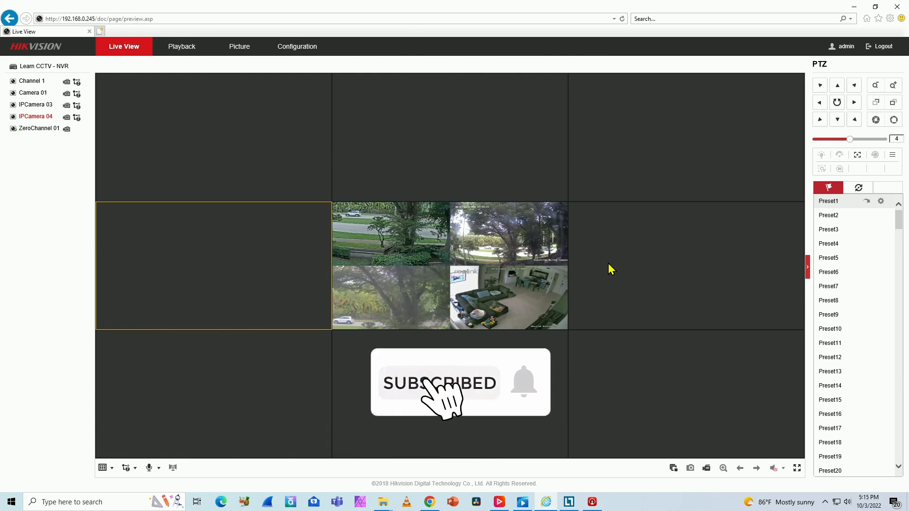